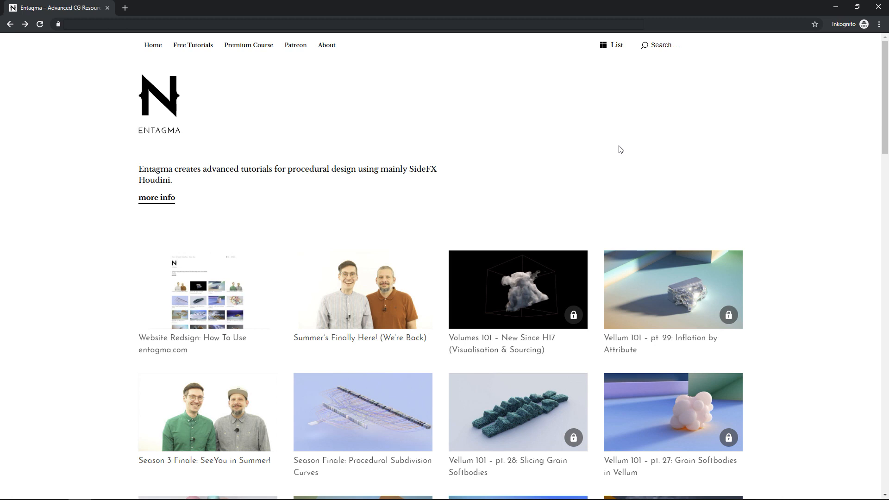
mouse_move(550, 183)
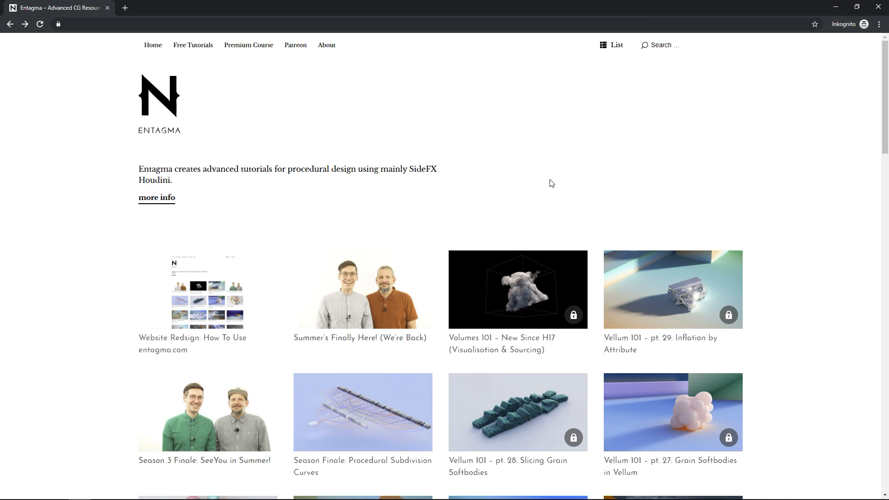
- Browse the home page, then view the Free Tutorials category and its post listing
scroll(down, 3)
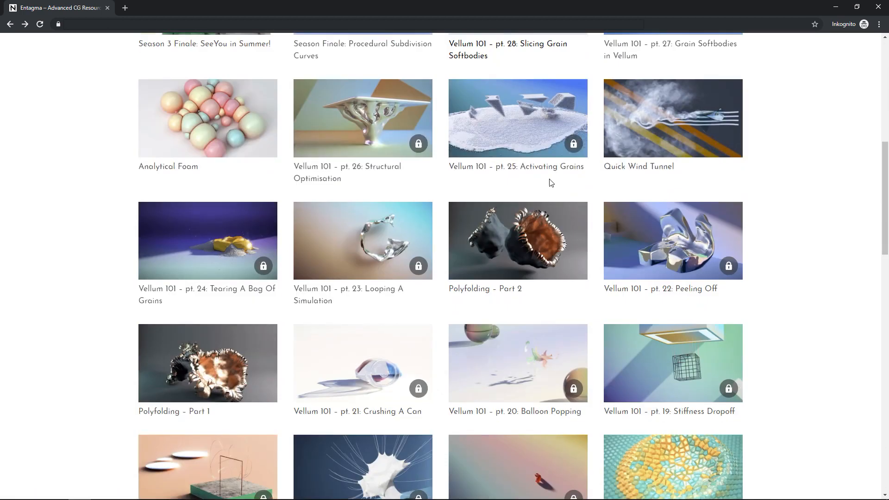
scroll(up, 3)
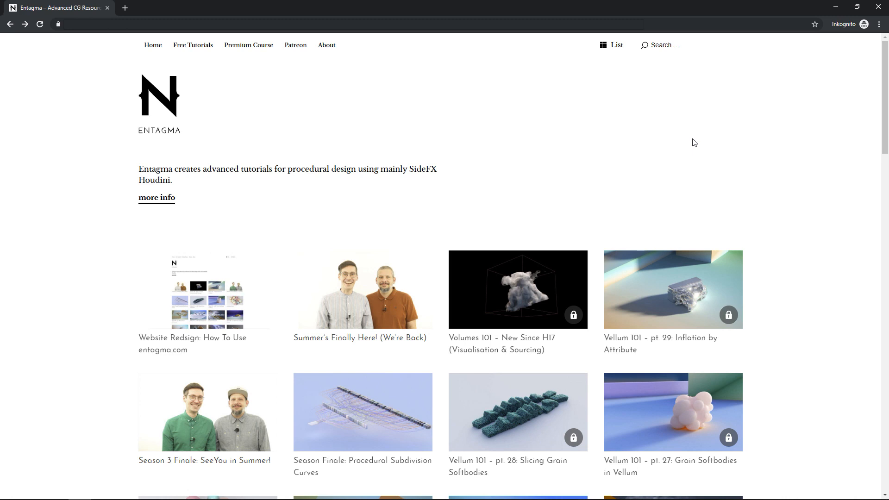
scroll(down, 3)
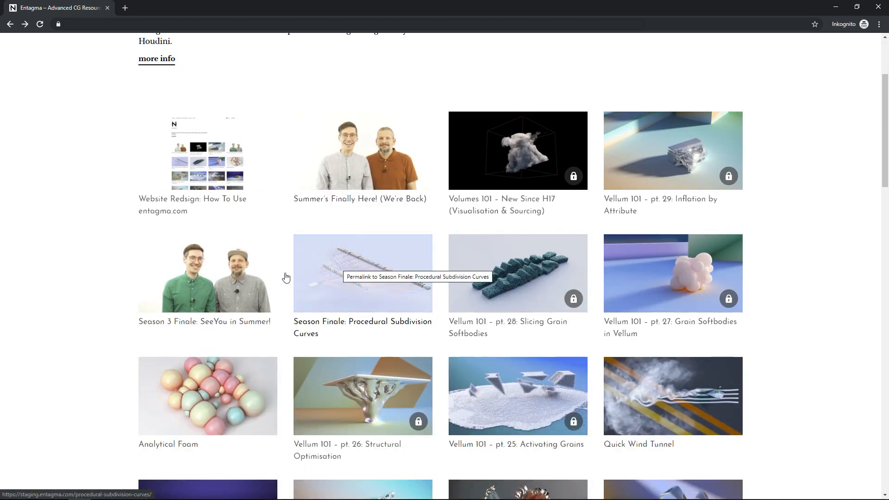
scroll(up, 3)
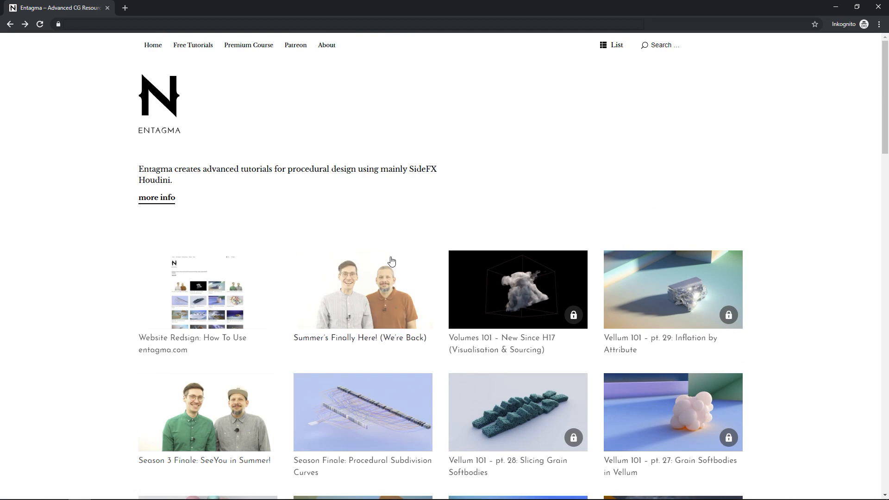
mouse_move(472, 211)
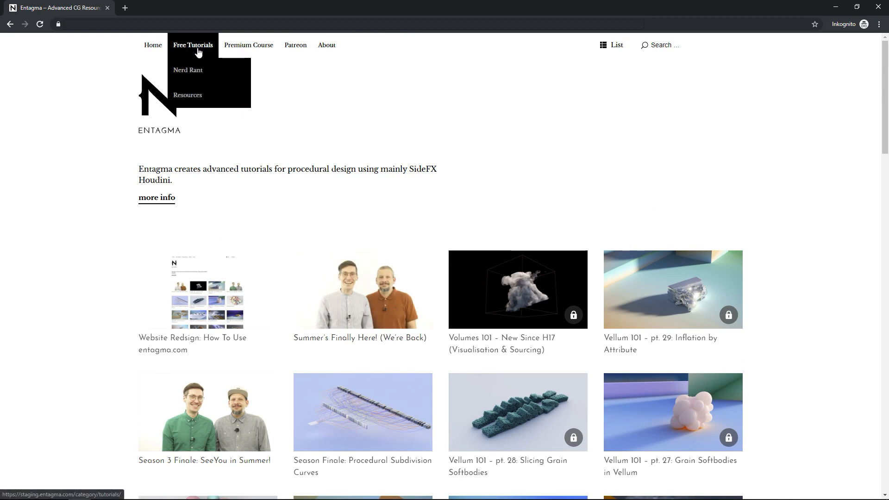
click(193, 44)
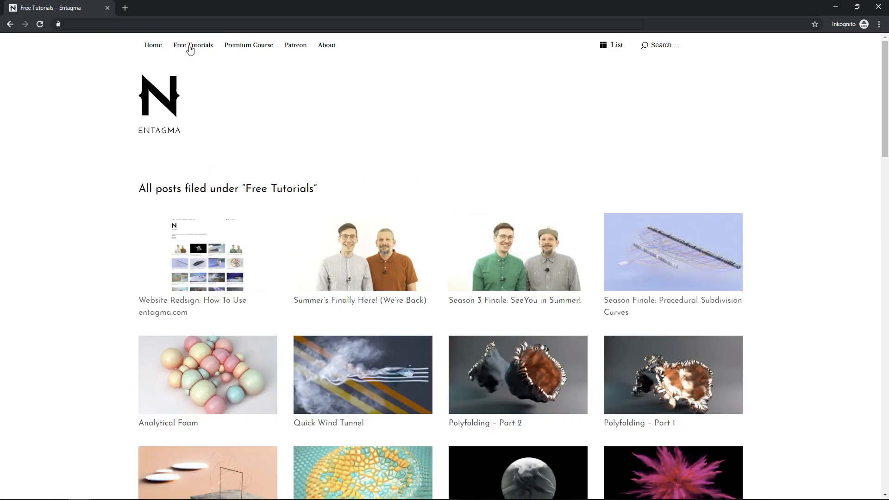
scroll(down, 3)
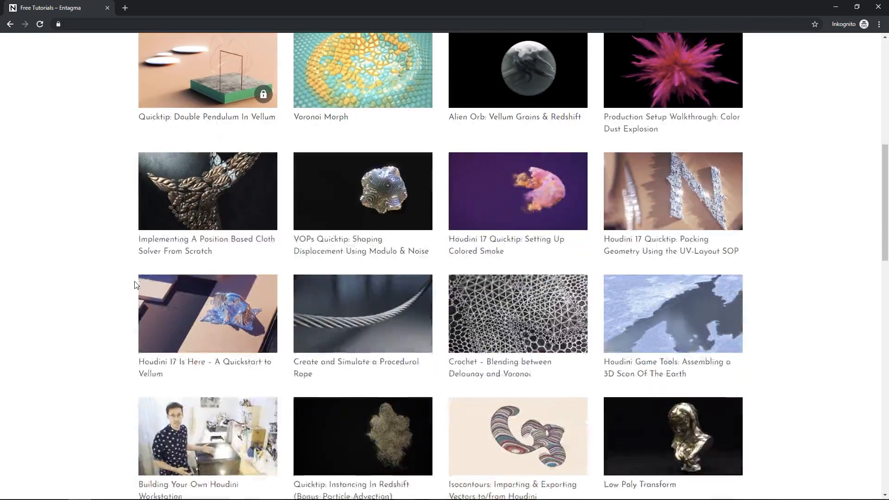
scroll(down, 3)
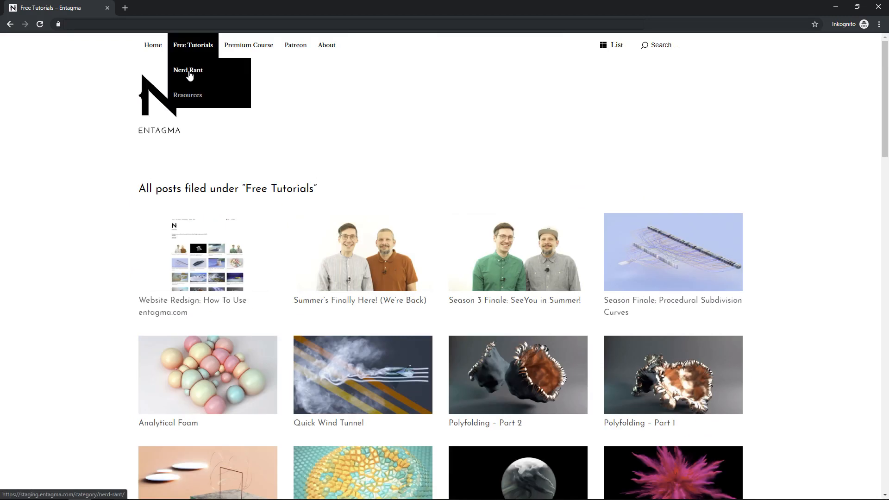
- Visit the Resources category, then the Nerd Rant category with its three posts
click(187, 95)
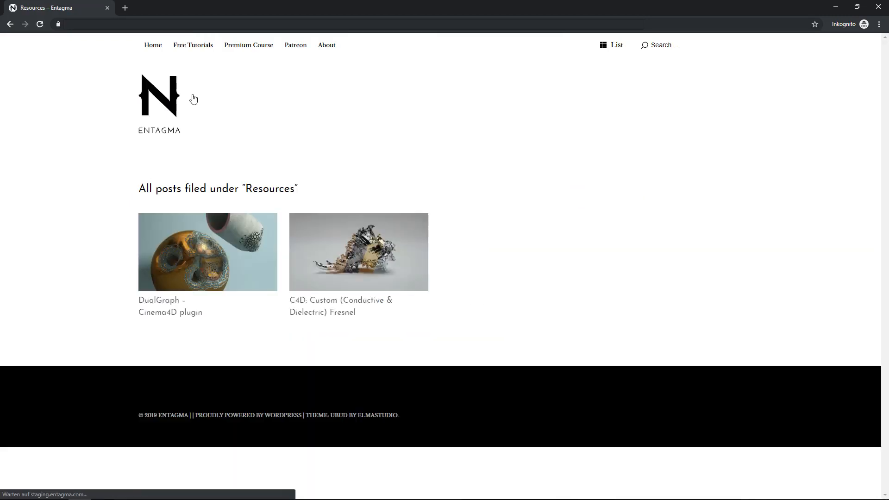
mouse_move(192, 45)
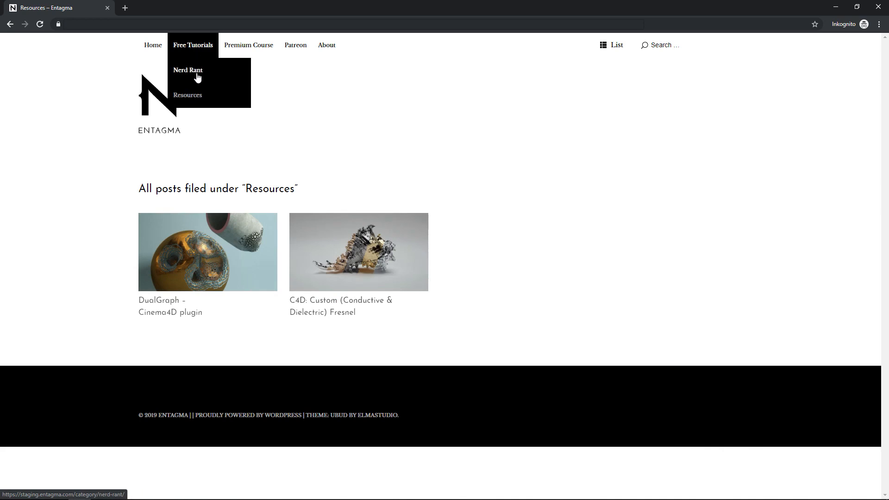
click(187, 70)
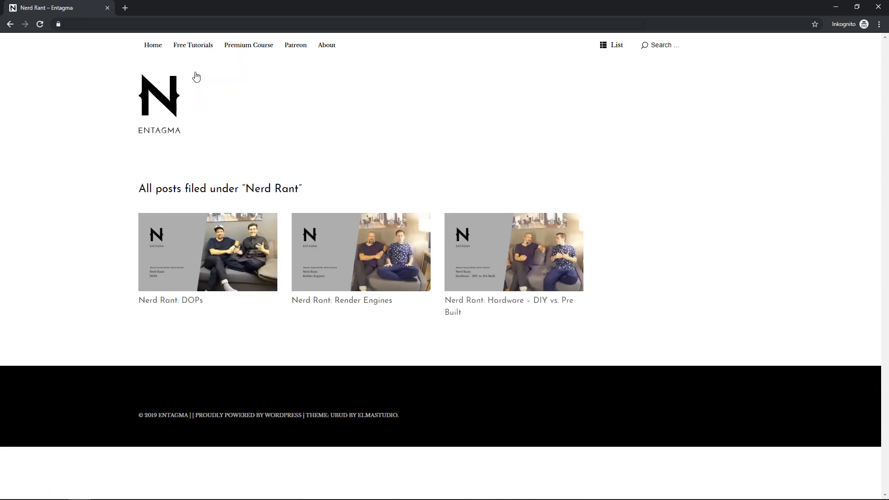
mouse_move(223, 69)
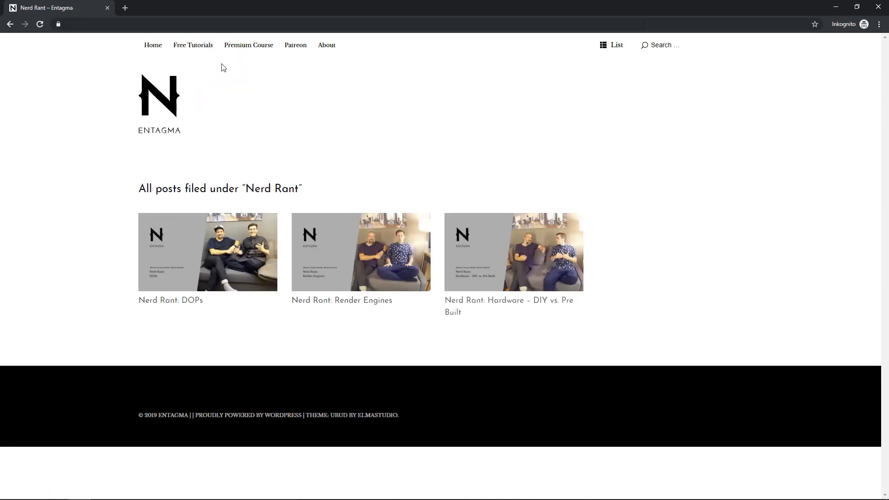
- View the Premium Course category, then its Particles course listing
click(249, 44)
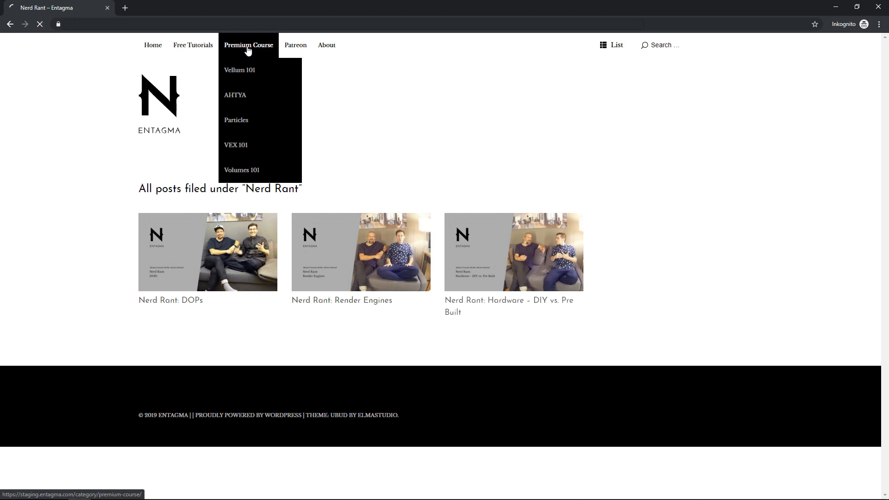
click(249, 45)
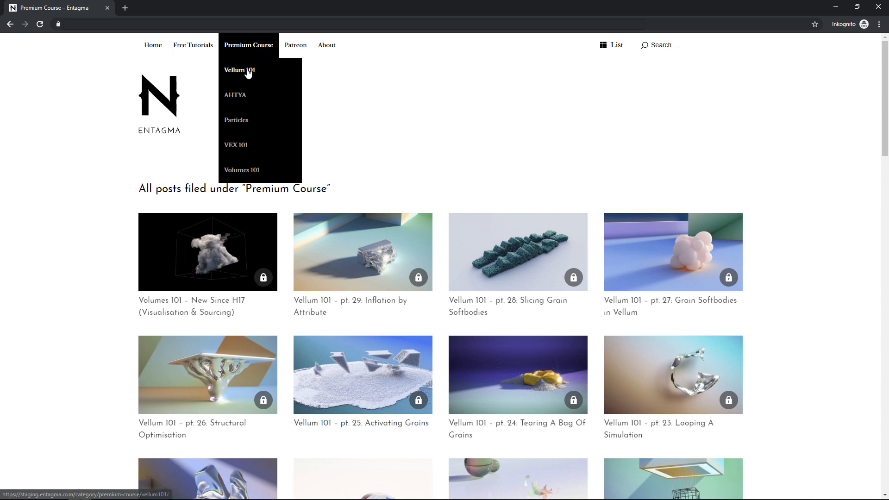
mouse_move(244, 125)
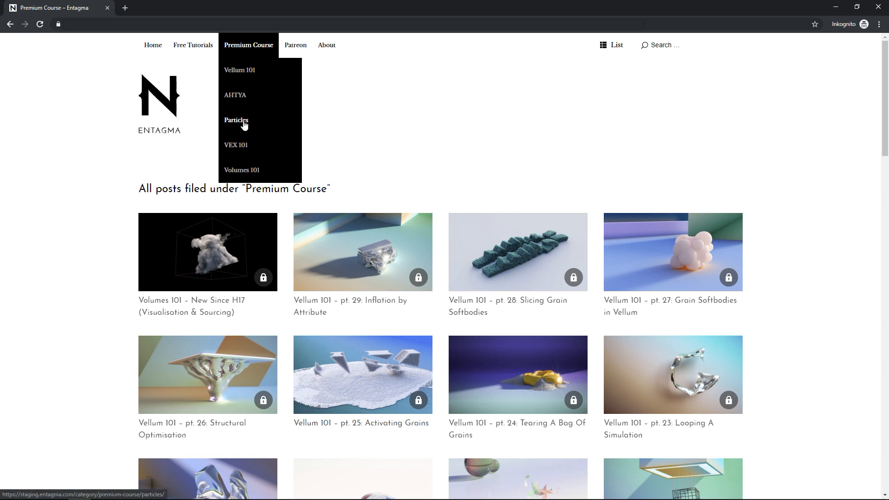
click(236, 119)
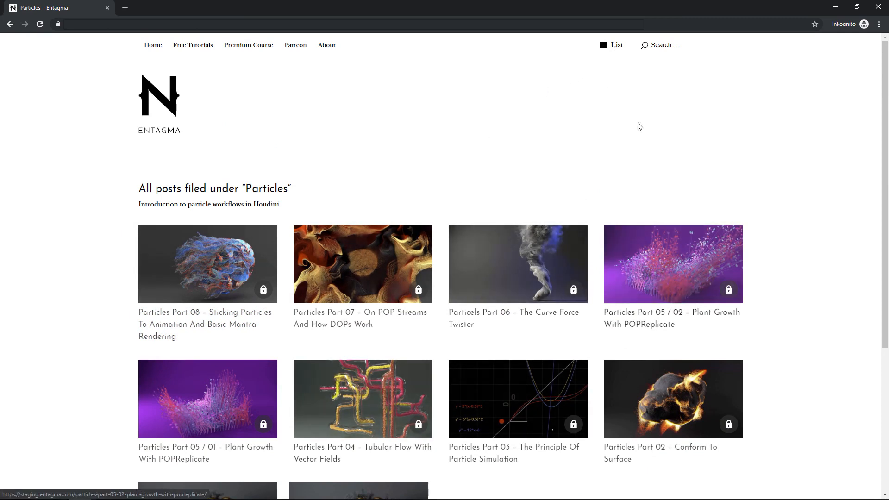
- Reach the locked Particles Part 08 post showing the Patreon unlock prompt
click(611, 45)
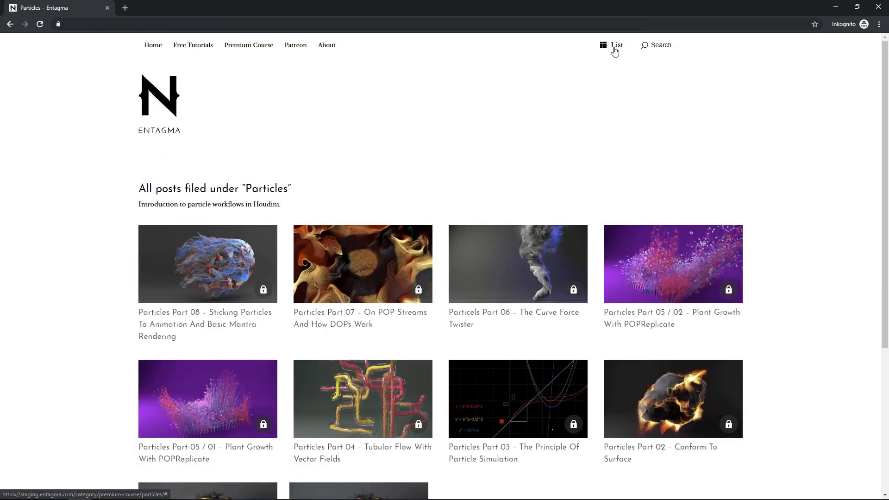
click(664, 45)
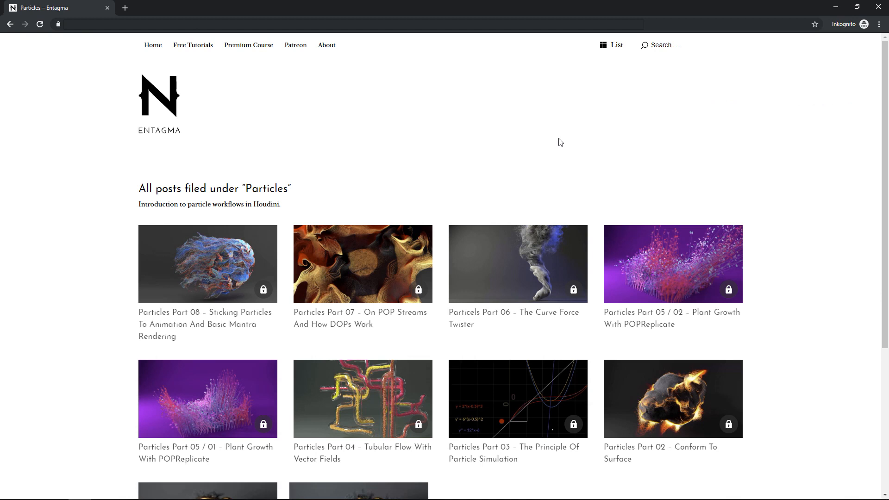
click(208, 264)
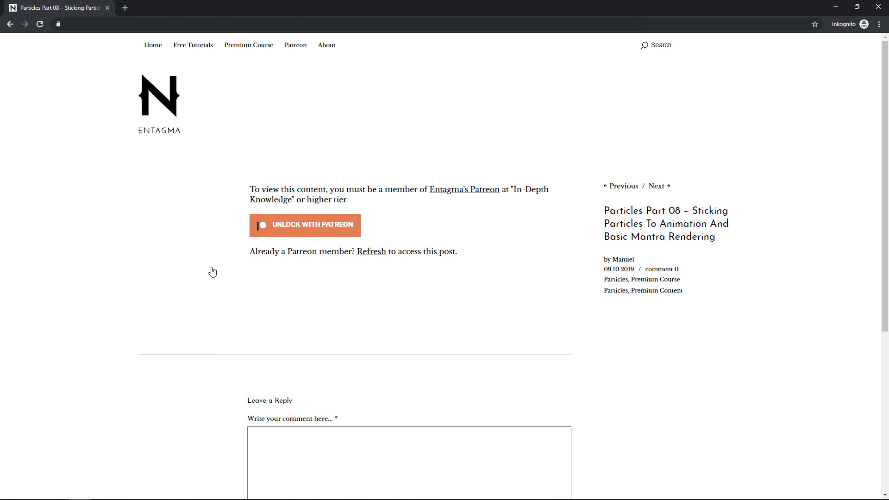
- Start Unlock with Patreon, log in with the existing account's email and password
click(287, 225)
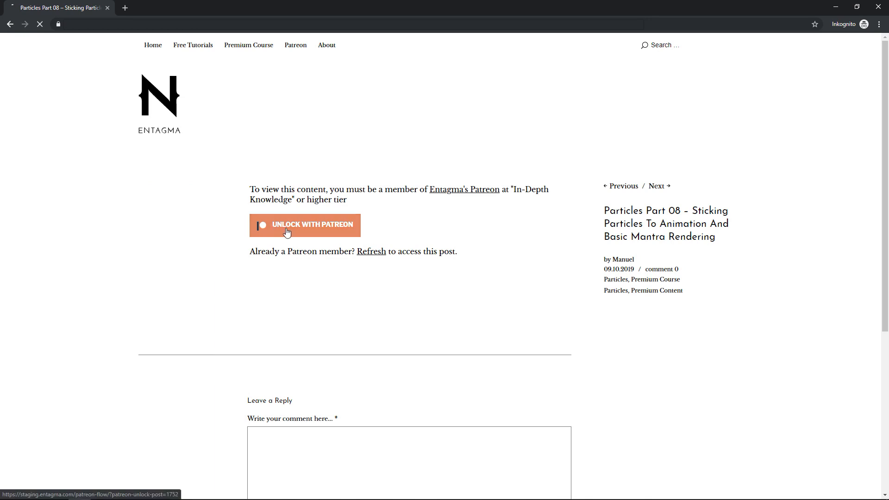
click(304, 225)
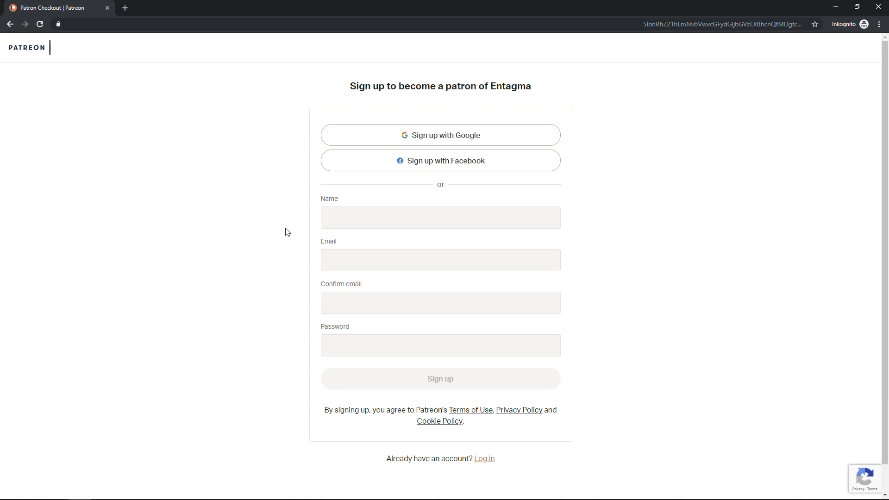
mouse_move(494, 439)
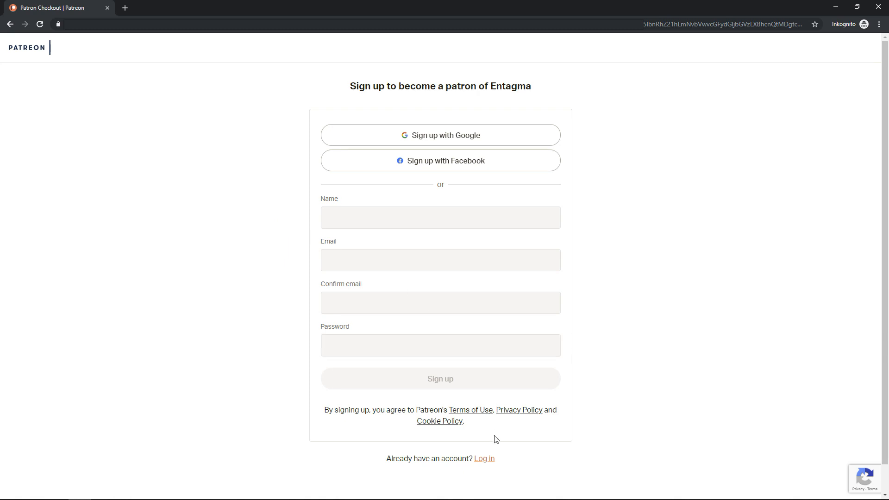
click(483, 458)
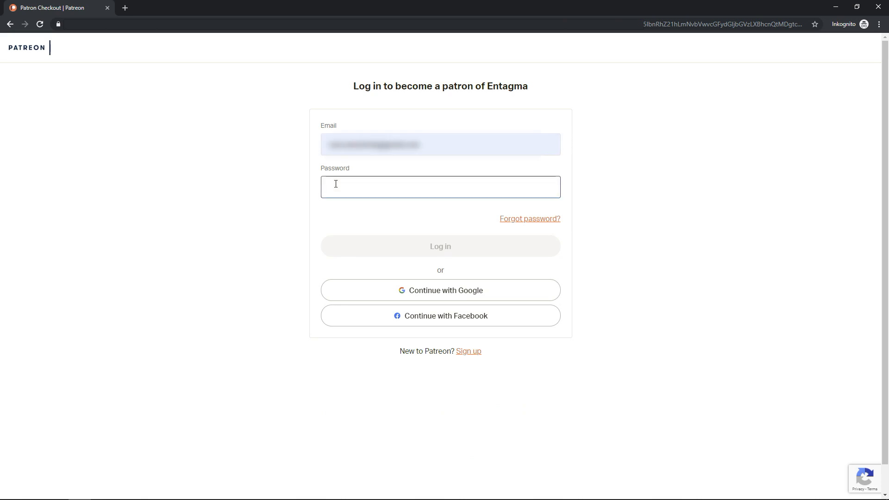
click(441, 247)
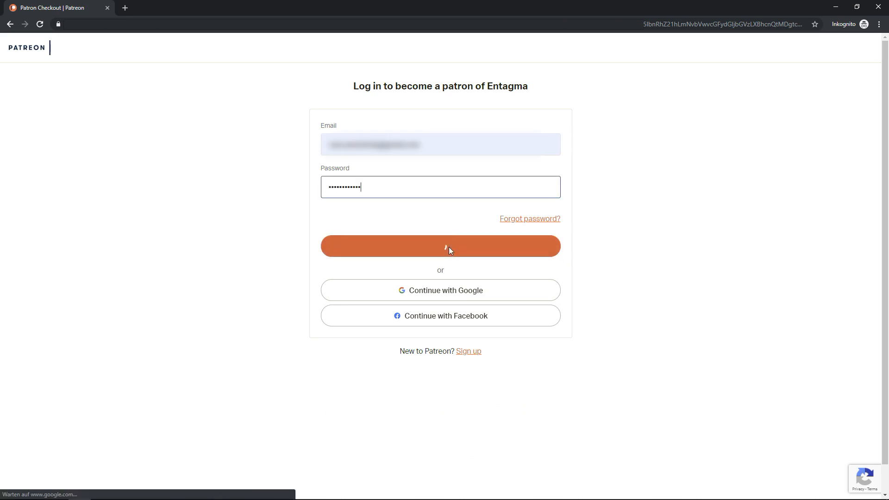
click(440, 246)
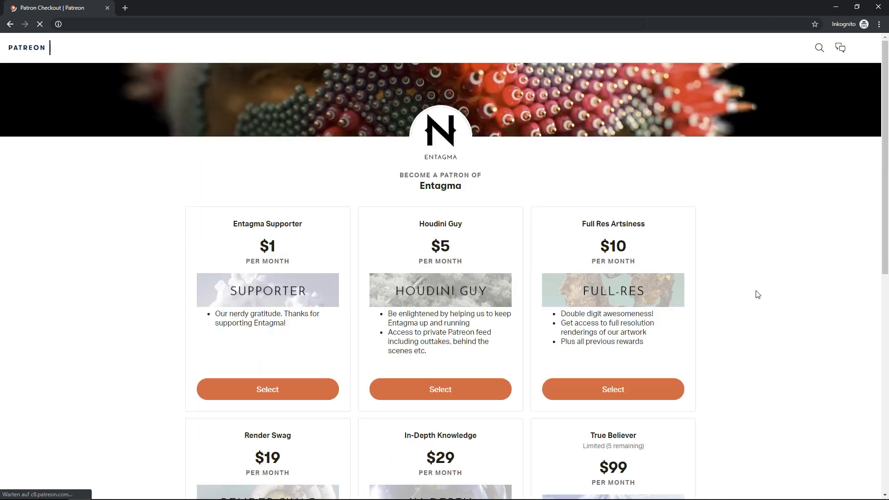
- Select the $29 In-Depth Knowledge tier and confirm the monthly payment to Entagma
scroll(down, 3)
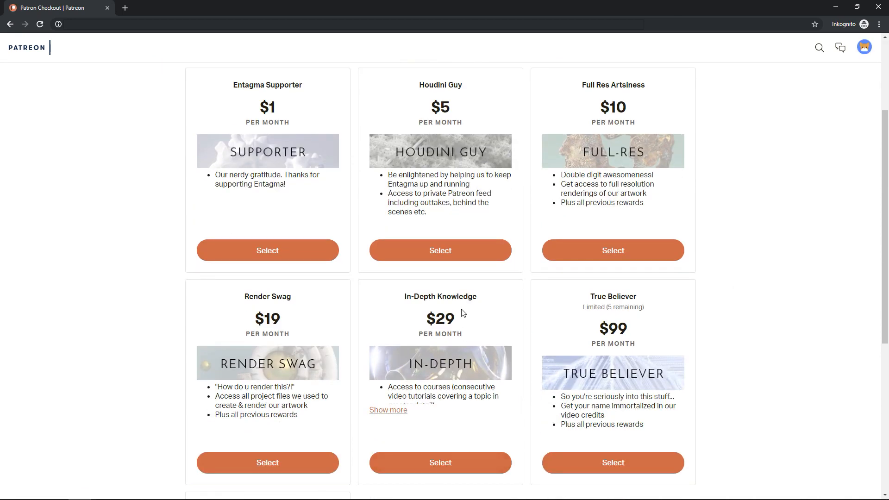
click(439, 462)
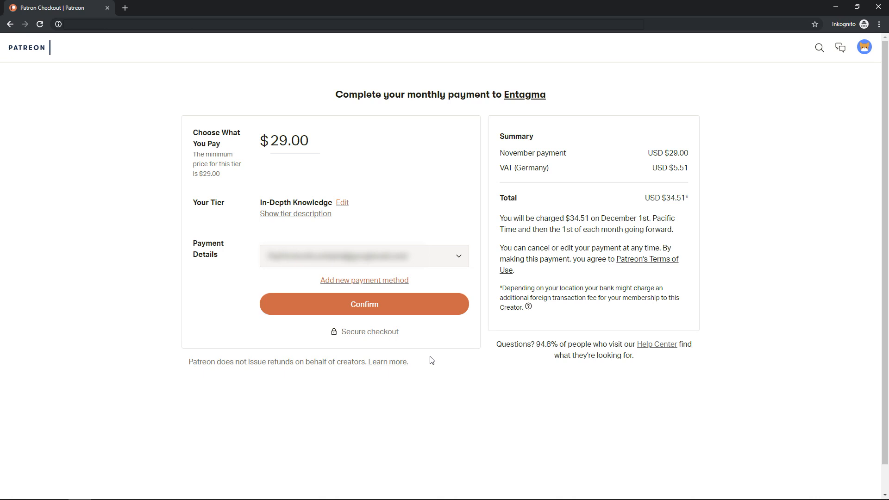
click(364, 304)
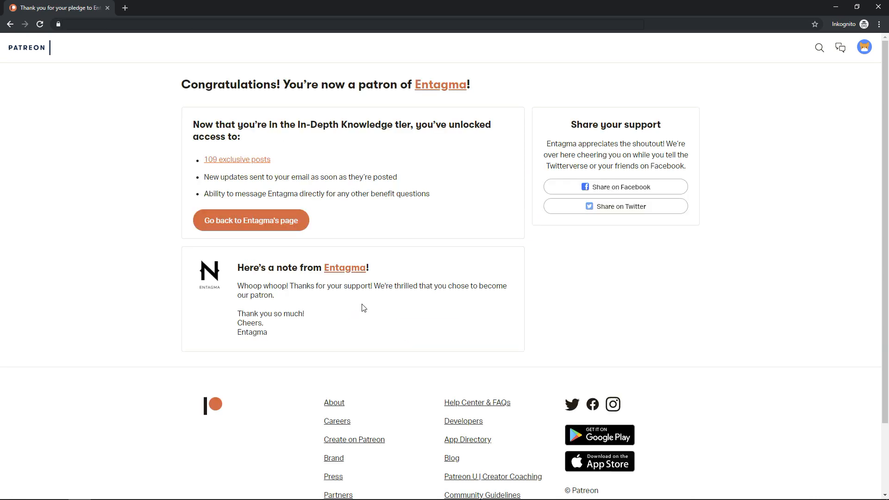
mouse_move(240, 225)
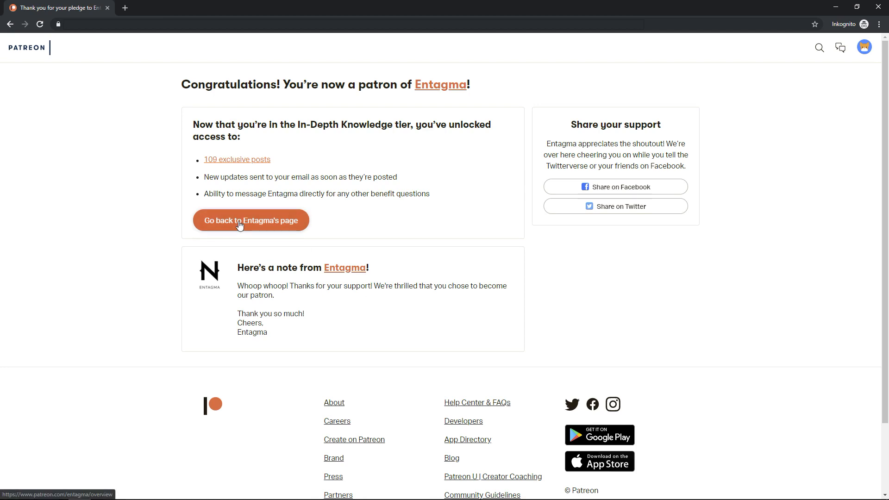
- Back on Entagma, unlock Volumes 101 – New Since H17 via Patreon and allow profile access
click(240, 220)
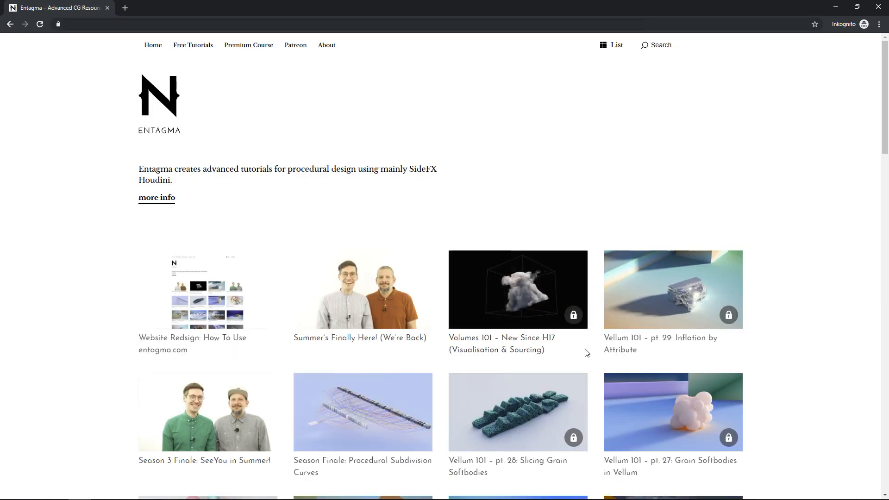
click(517, 289)
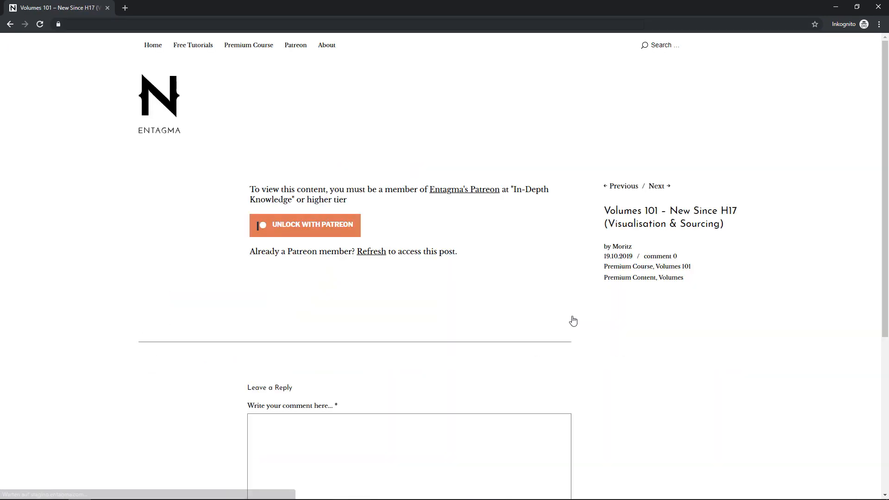
click(305, 225)
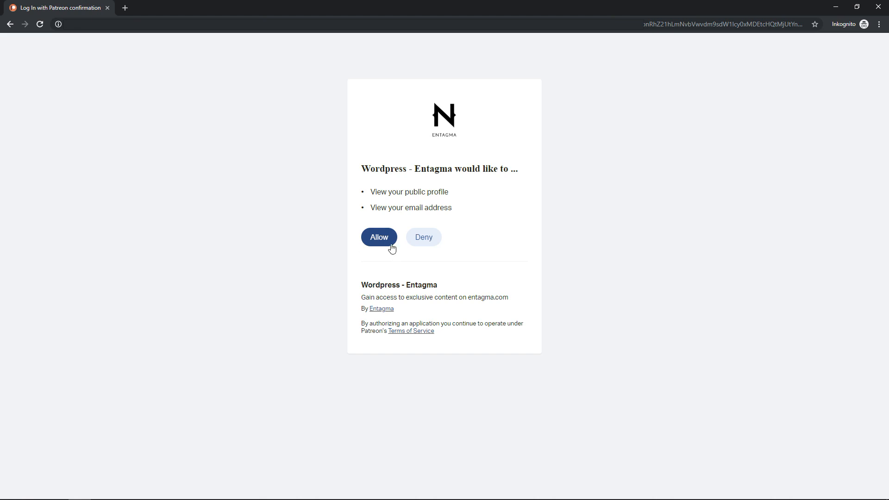
click(378, 237)
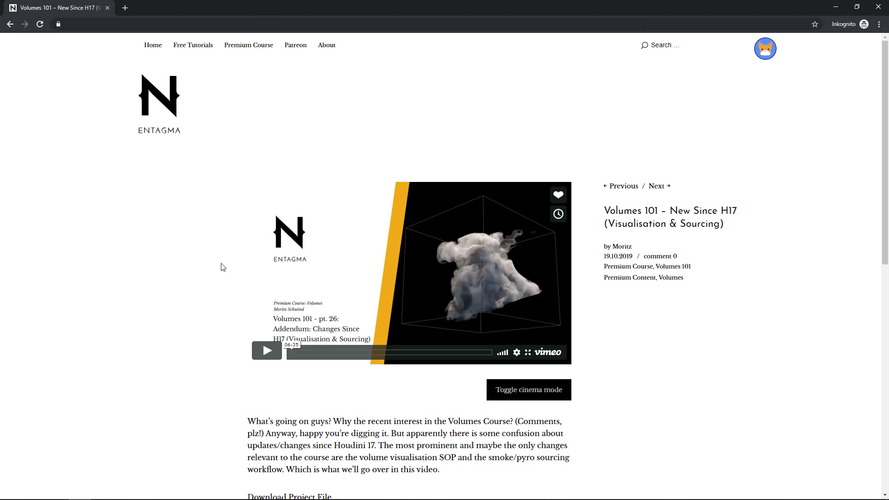
- Scroll the unlocked Volumes 101 post to its description and project file download link
scroll(down, 3)
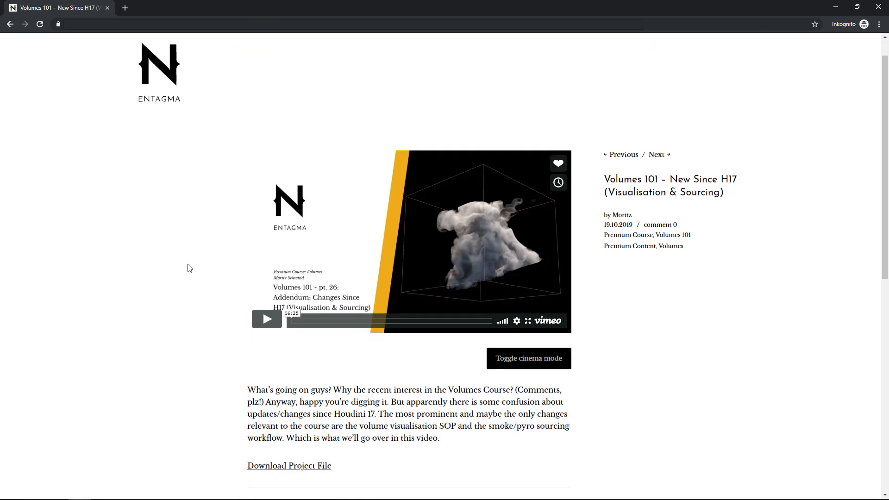
scroll(down, 3)
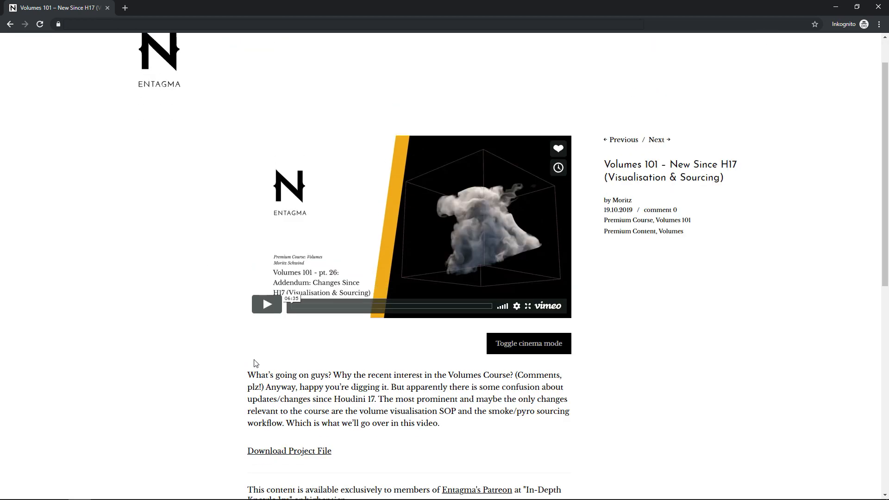
mouse_move(511, 350)
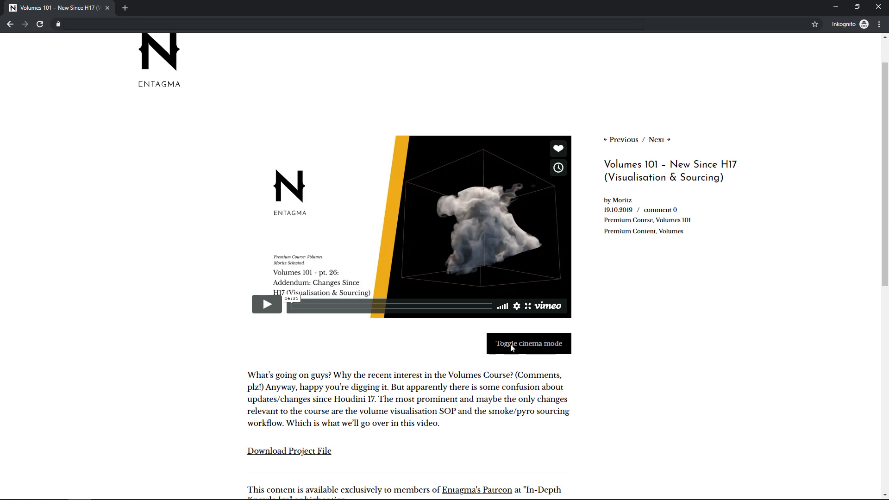
mouse_move(400, 11)
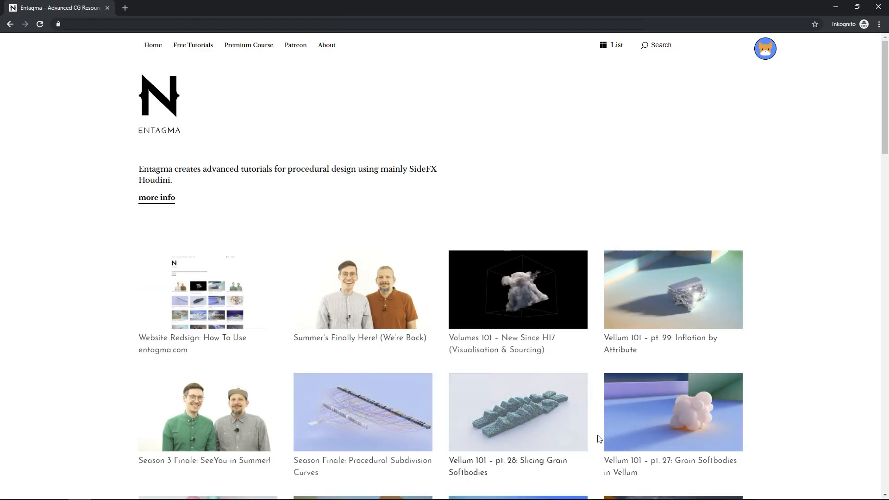
scroll(down, 3)
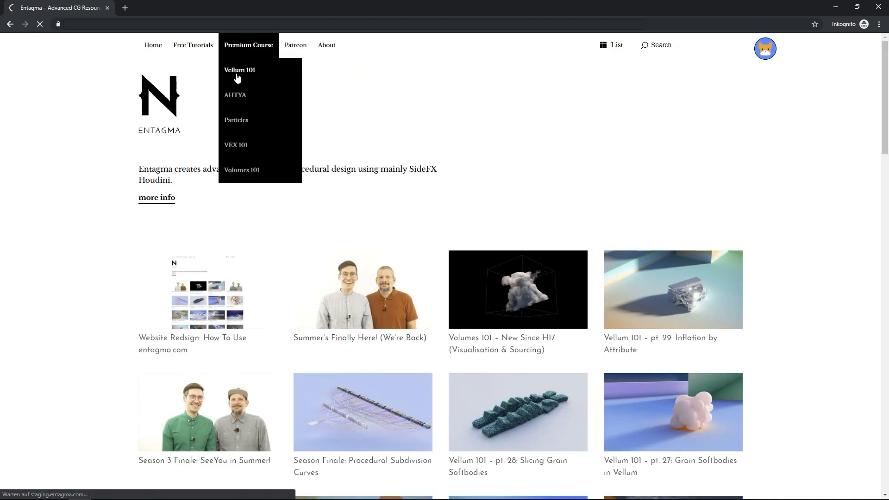
click(238, 70)
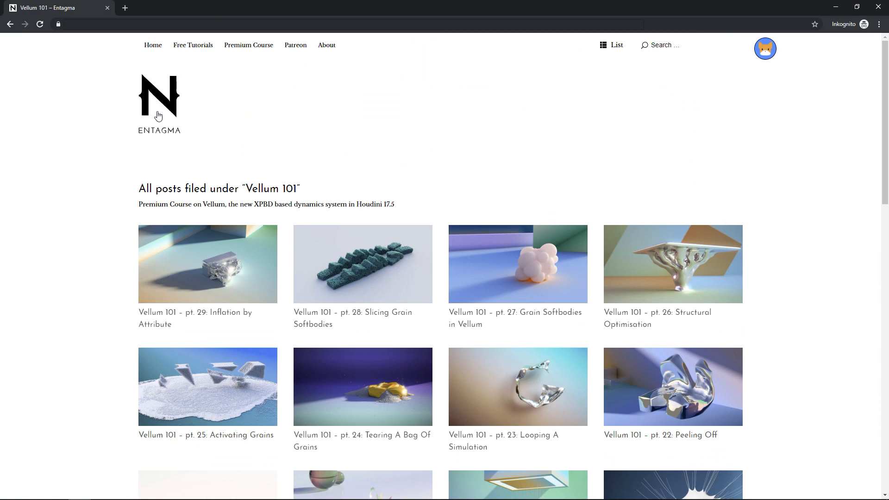
click(193, 45)
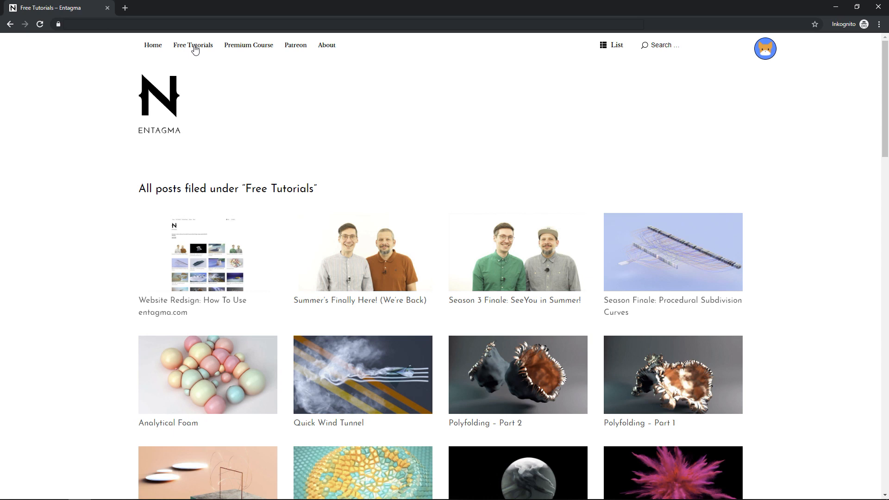
mouse_move(239, 406)
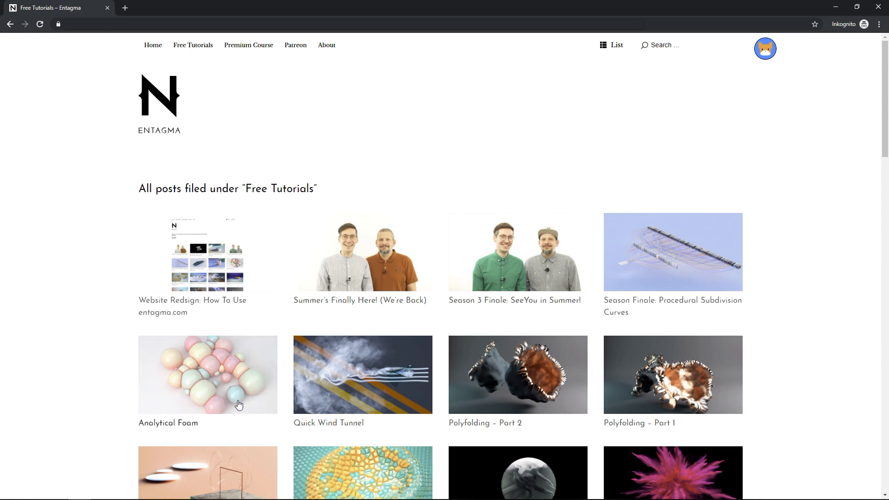
click(207, 375)
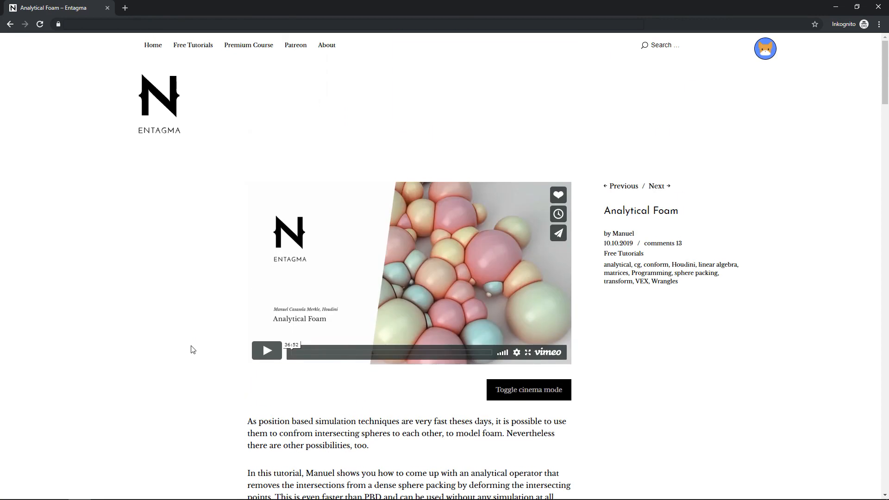
click(153, 44)
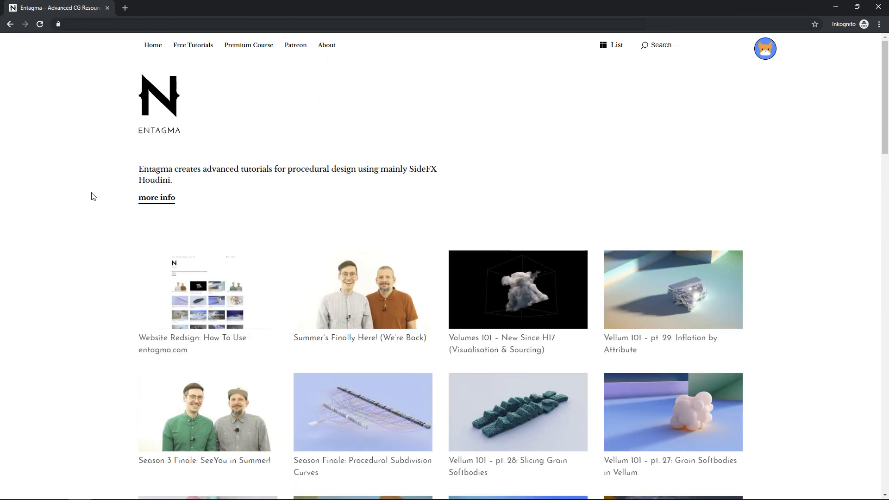